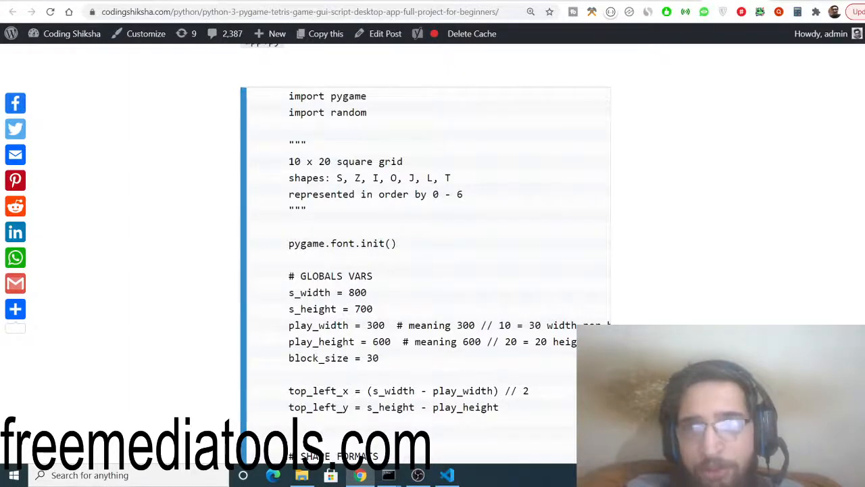
Step: Find the 'pip install pygame' step and app.py code in the blog, then open app.py in VS Code
scroll(down, 3)
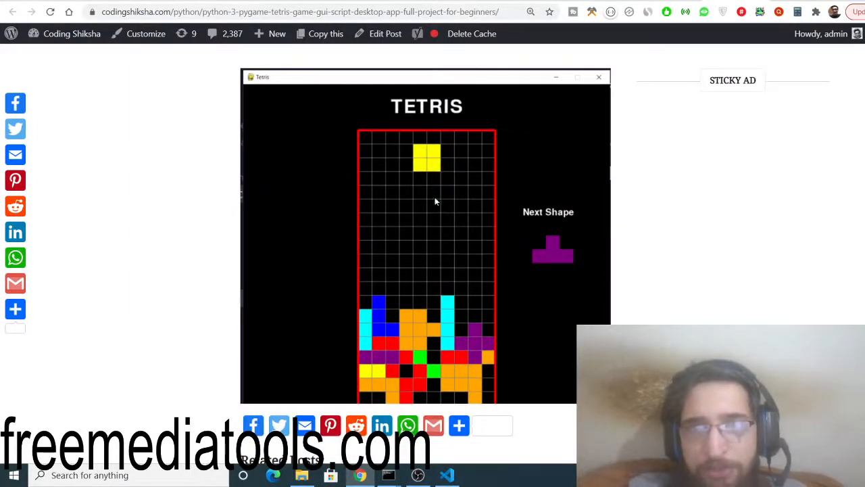
mouse_move(389, 178)
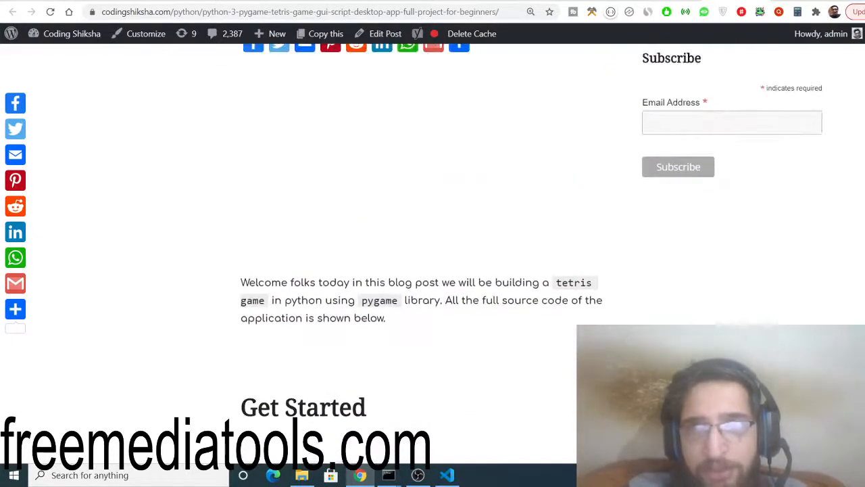
scroll(down, 3)
text(pip install pygam)
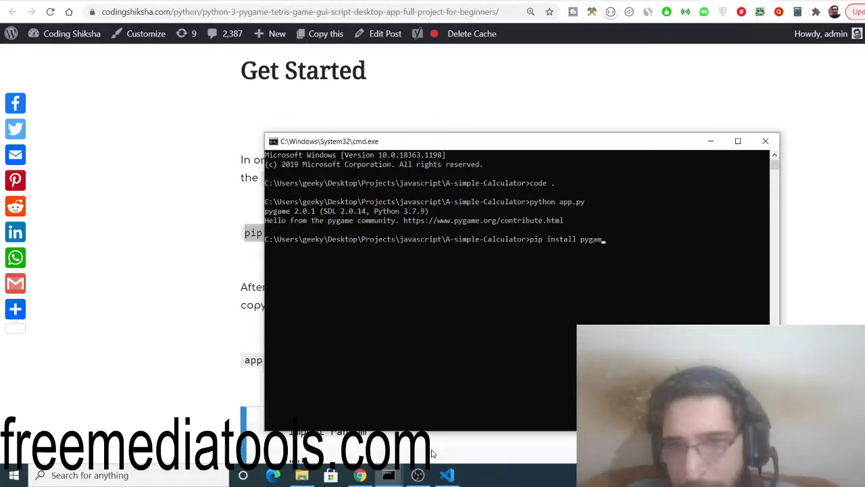
text(e)
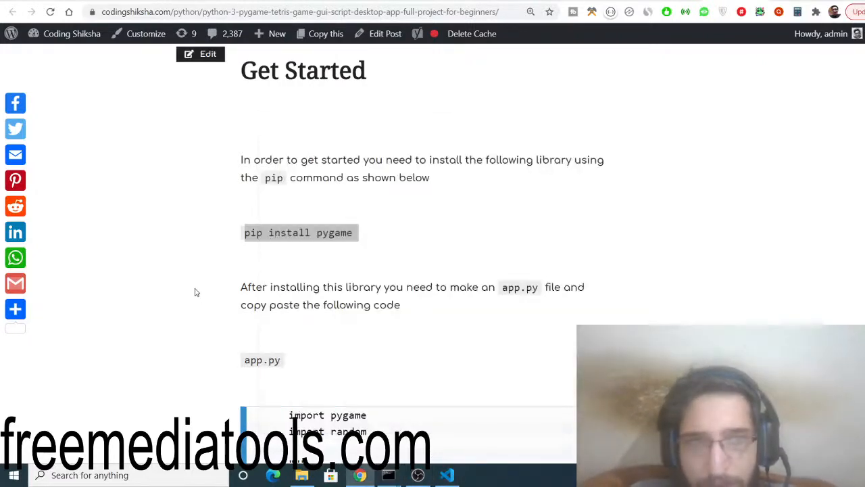
scroll(down, 3)
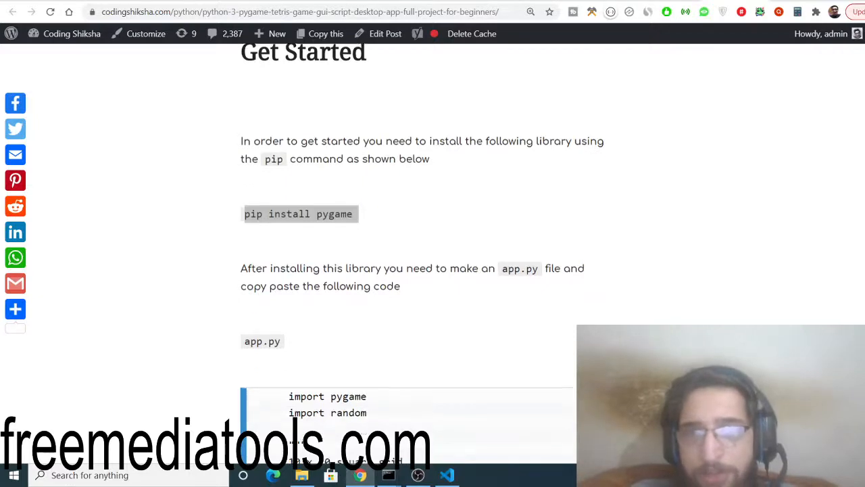
scroll(down, 3)
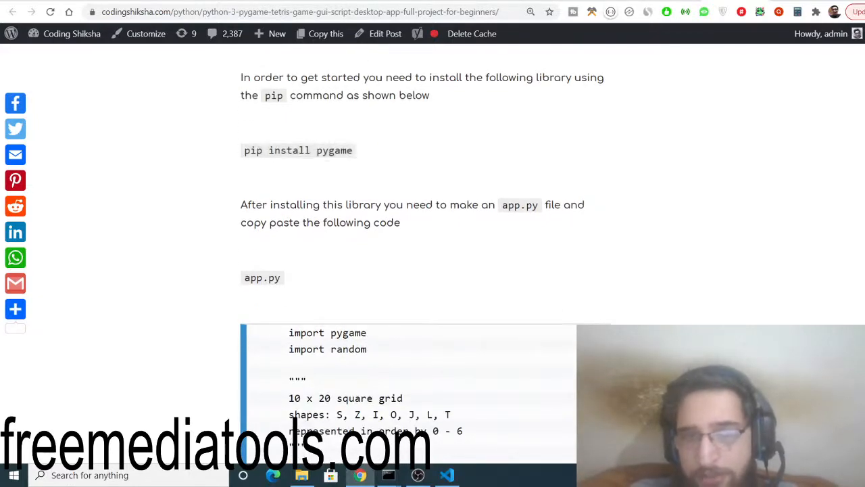
click(447, 474)
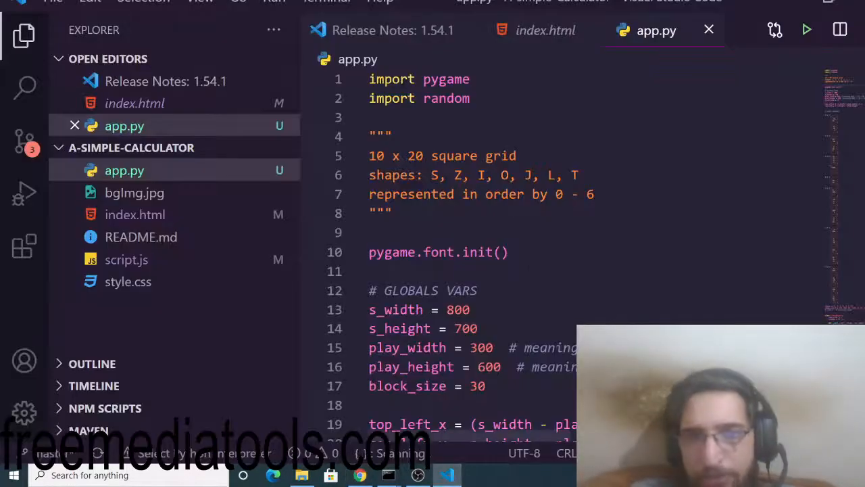
Step: Scroll through the Tetris code in app.py down to the main-menu loop near line 380
scroll(down, 3)
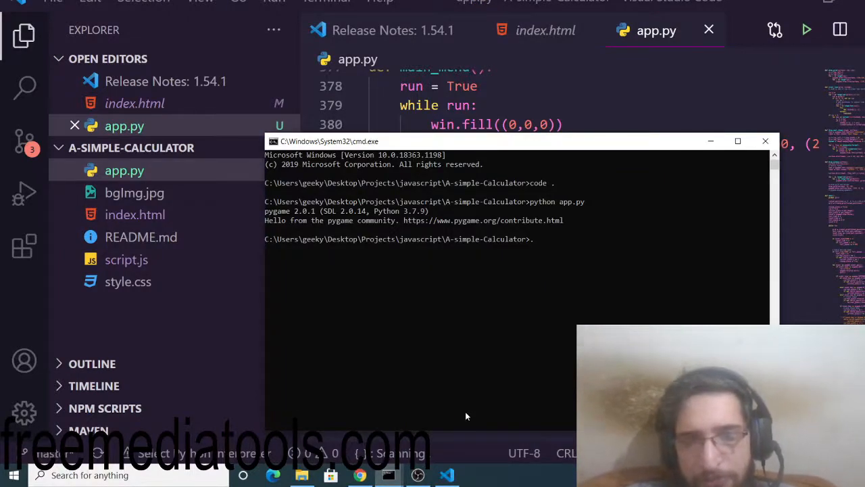
Step: Run 'python app.py' in the project-folder command prompt to open the Tetris start screen
text(p)
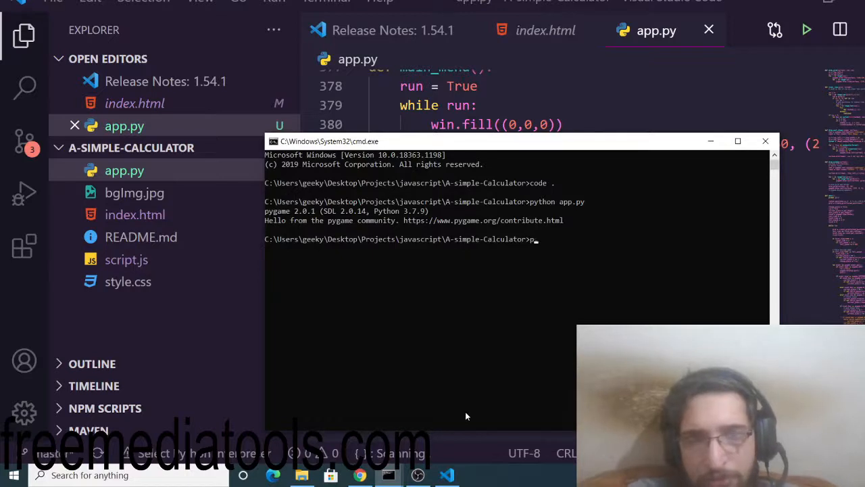
text(yt)
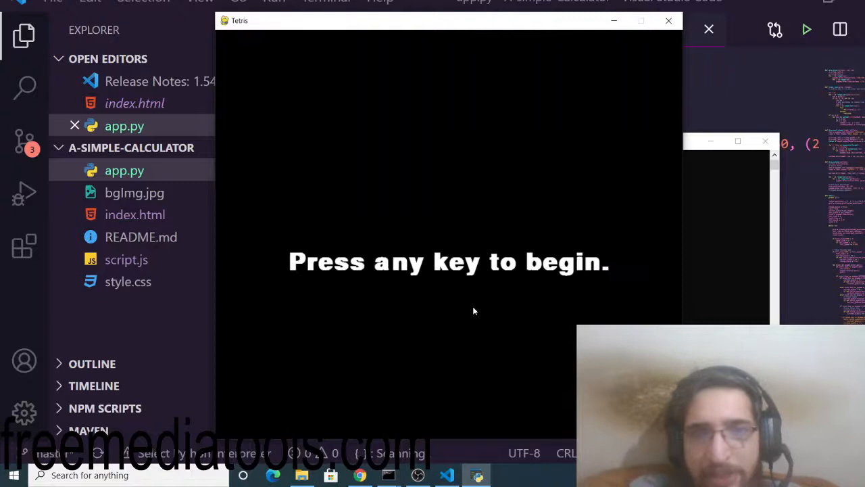
Step: Start and play a Tetris round, then switch to Chrome loading freemediatools.com
key(space)
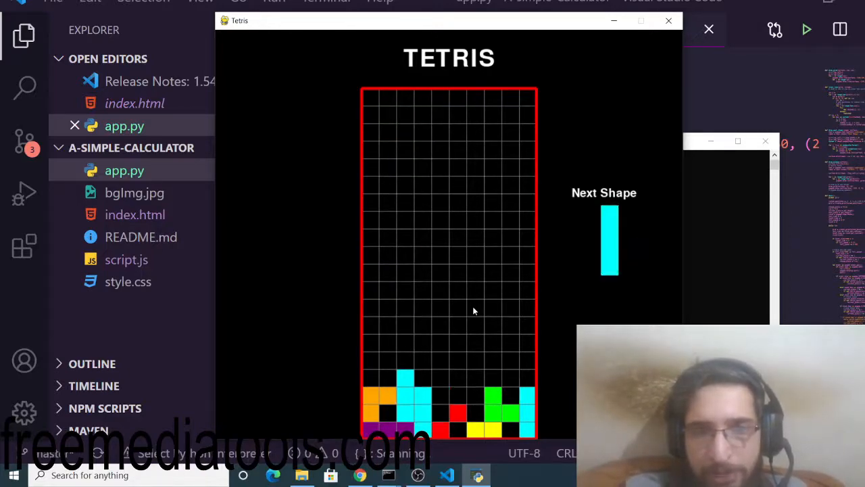
click(359, 474)
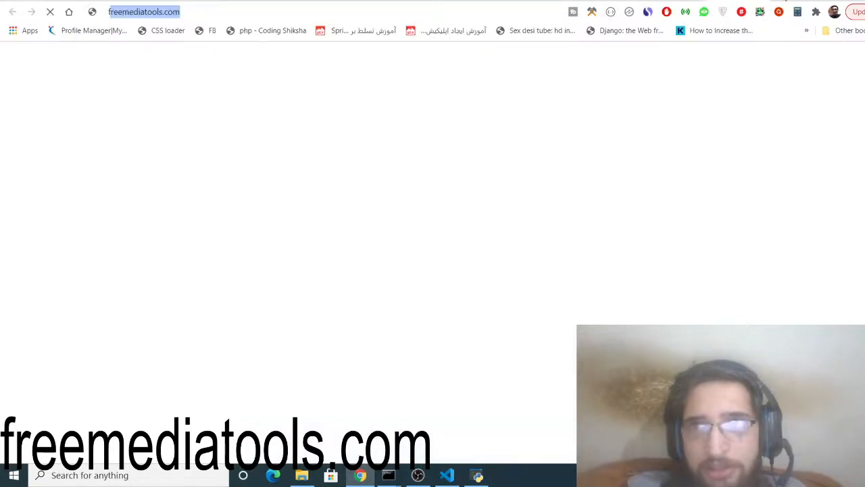
click(144, 12)
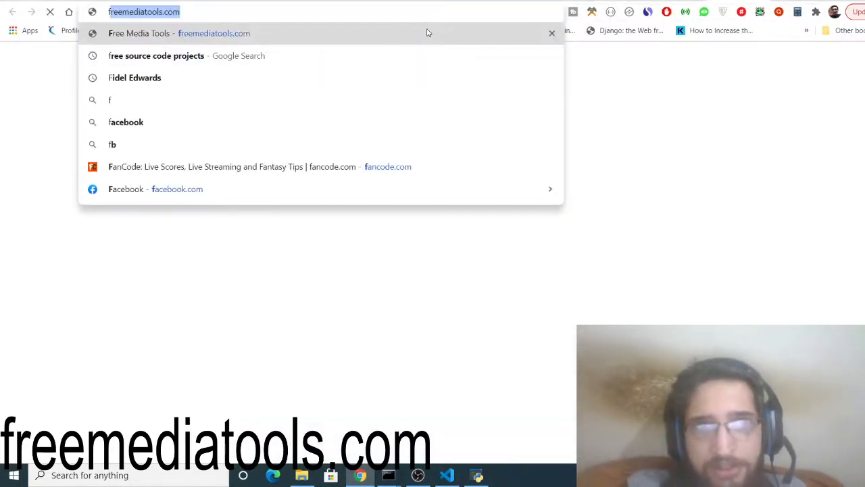